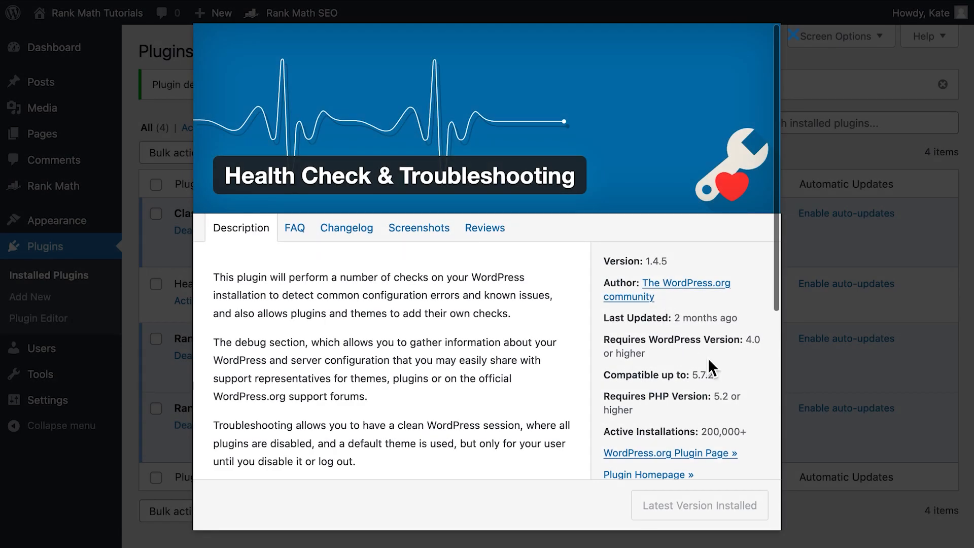
pyautogui.moveTo(629, 297)
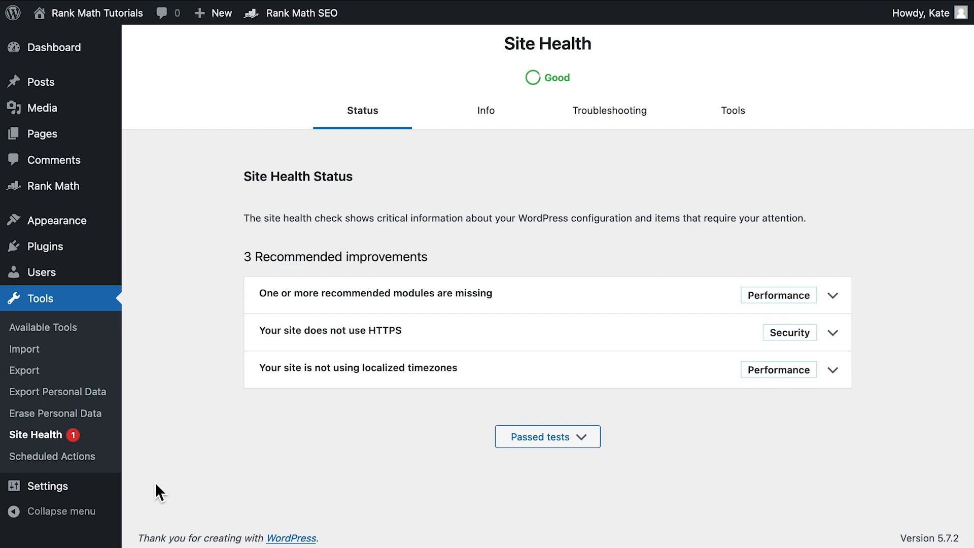
# Step: Search plugins for 'health check', then install and activate Health Check & Troubleshooting
pyautogui.click(56, 47)
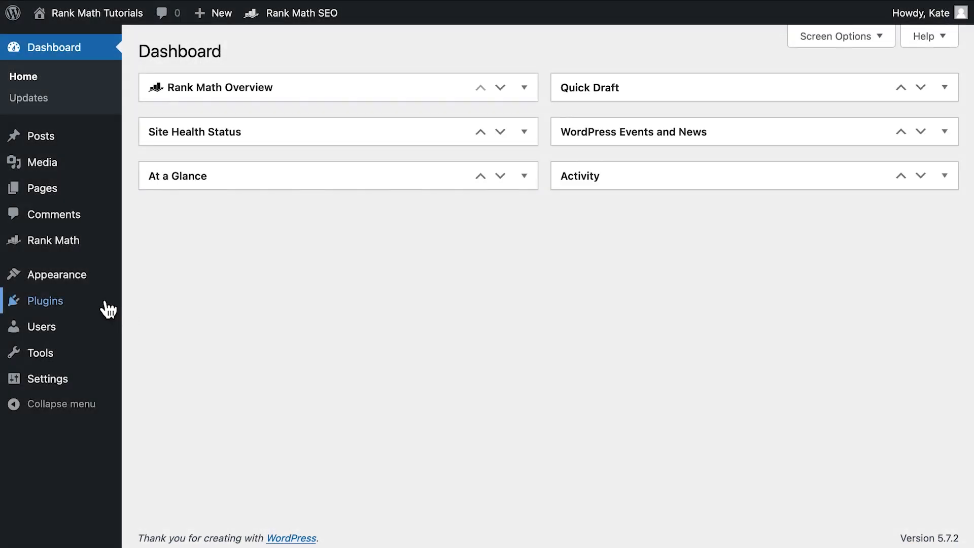
pyautogui.moveTo(44, 301)
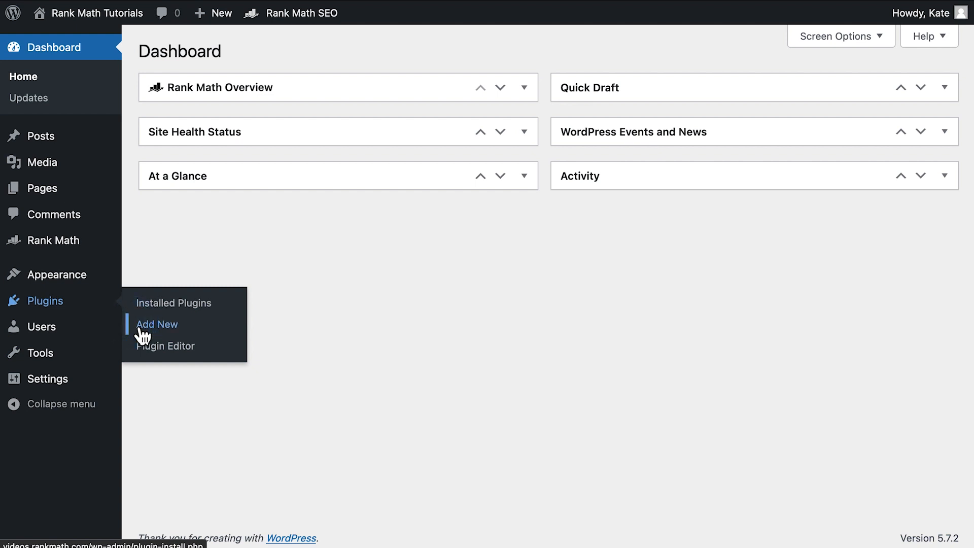
pyautogui.click(157, 324)
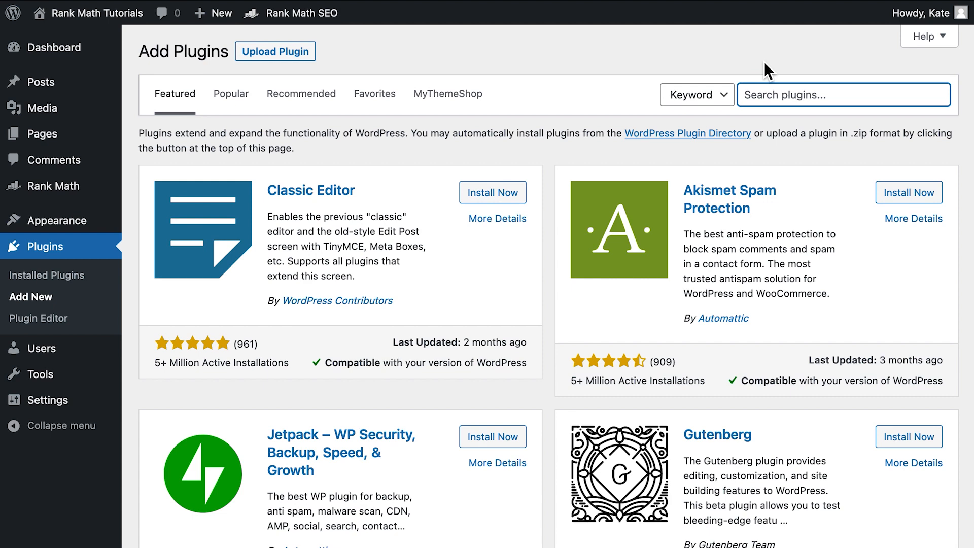
pyautogui.write('health check')
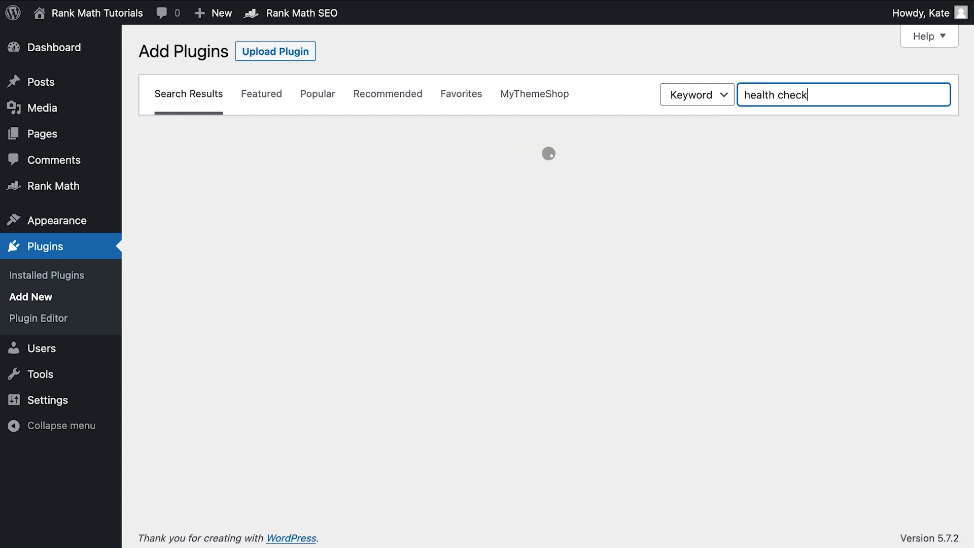
pyautogui.click(484, 181)
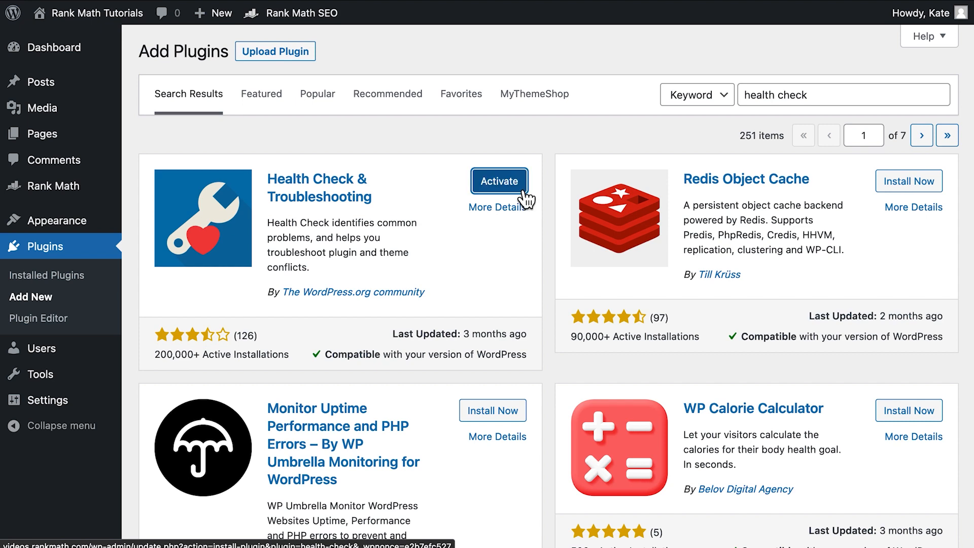
pyautogui.click(499, 180)
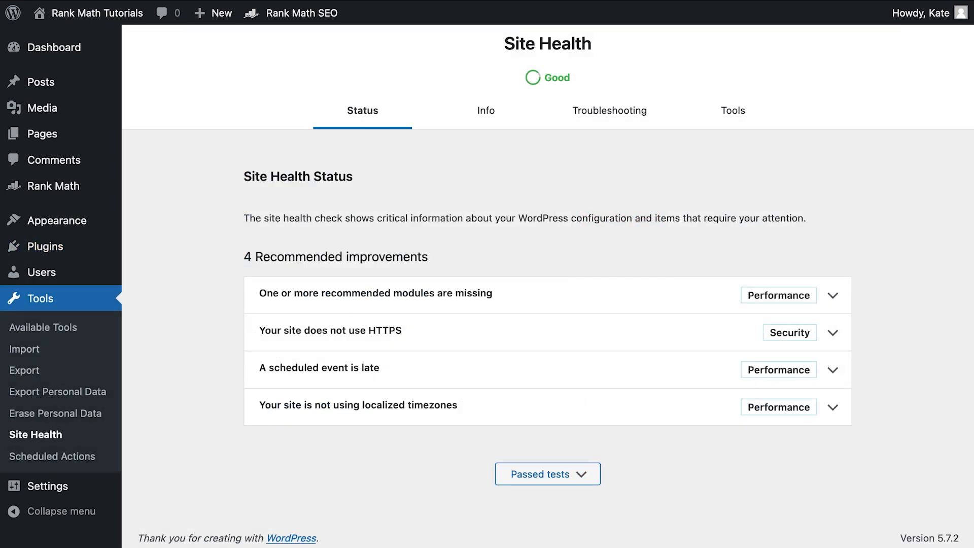
pyautogui.moveTo(561, 201)
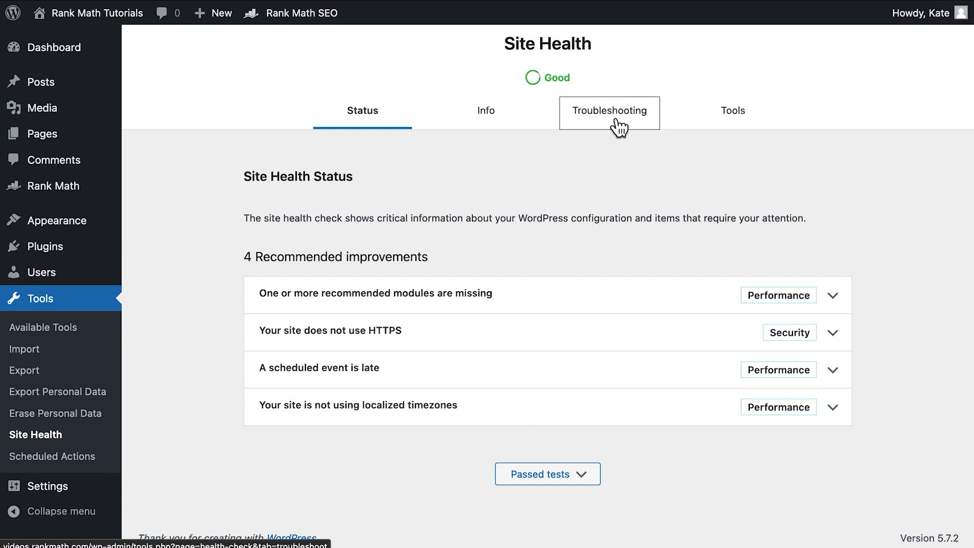
# Step: Enable Troubleshooting Mode from the Site Health Troubleshooting tab
pyautogui.click(610, 111)
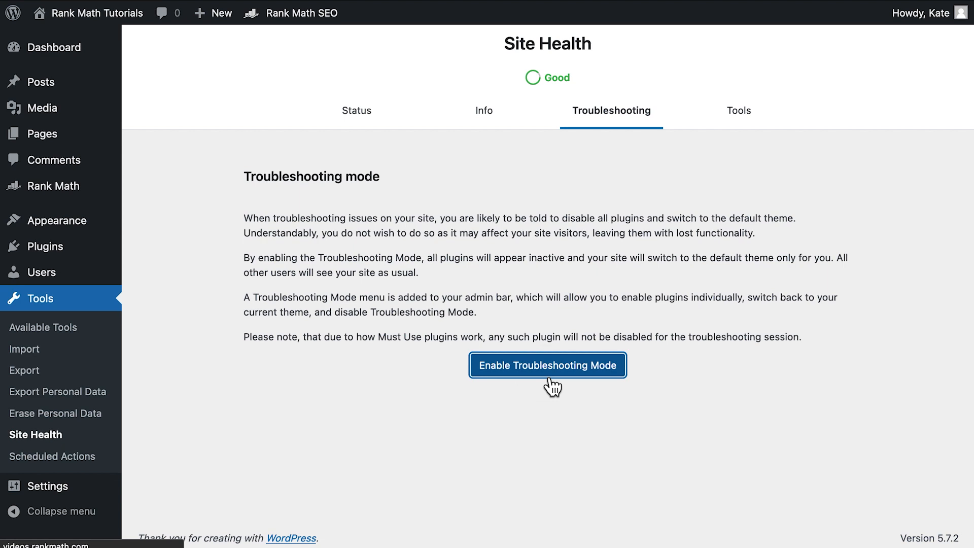
pyautogui.click(547, 365)
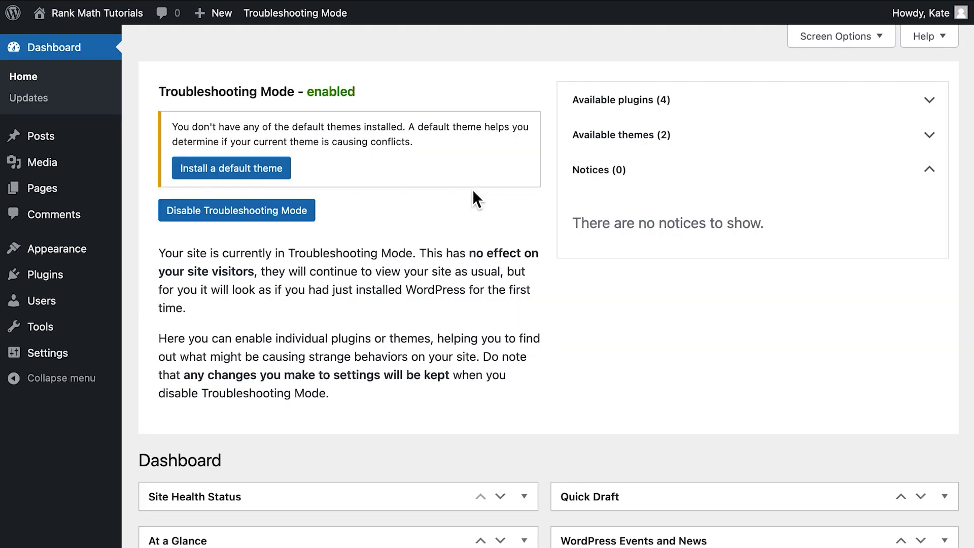
# Step: Install the Twenty Twenty default theme from the Troubleshooting Mode panel
pyautogui.click(231, 168)
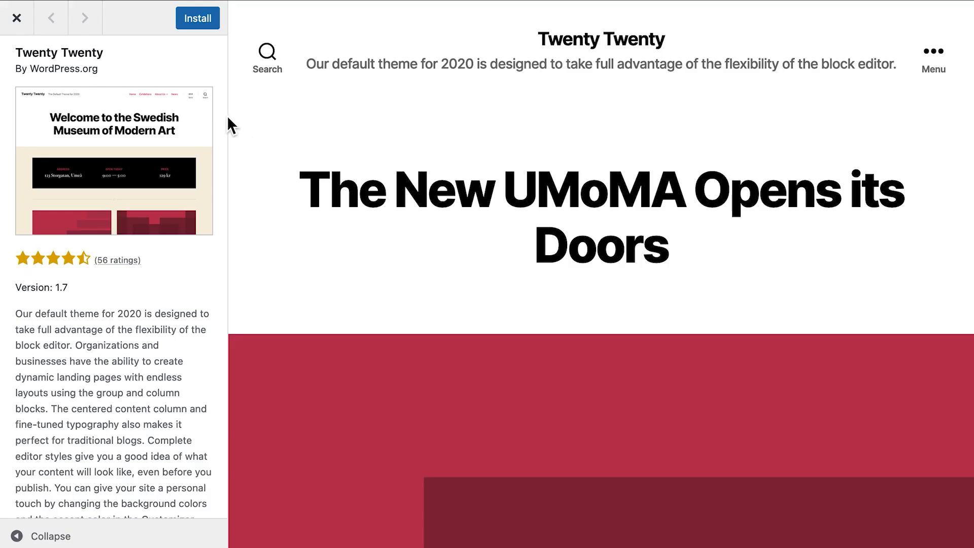
pyautogui.click(197, 18)
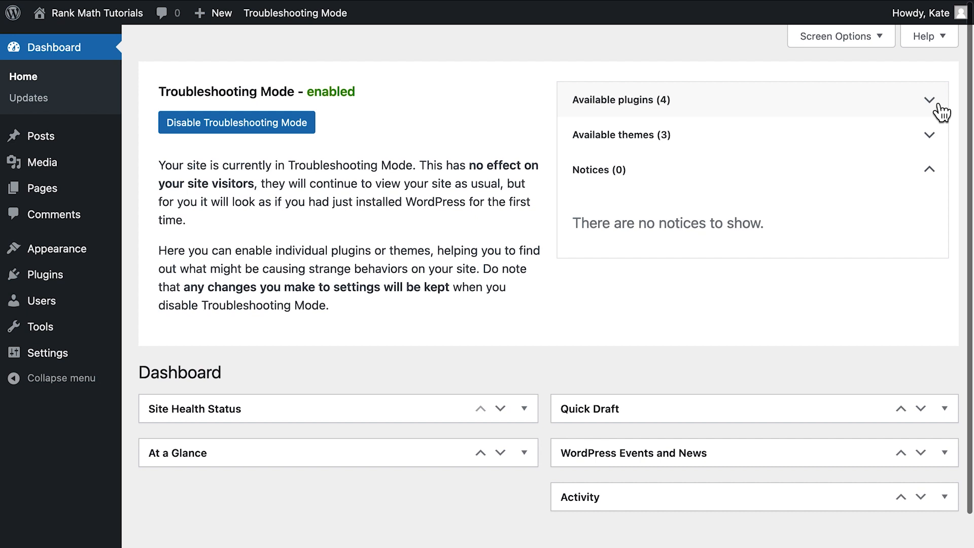
# Step: Enable Rank Math SEO, Rank Math SEO PRO, then Classic Editor individually
pyautogui.click(930, 99)
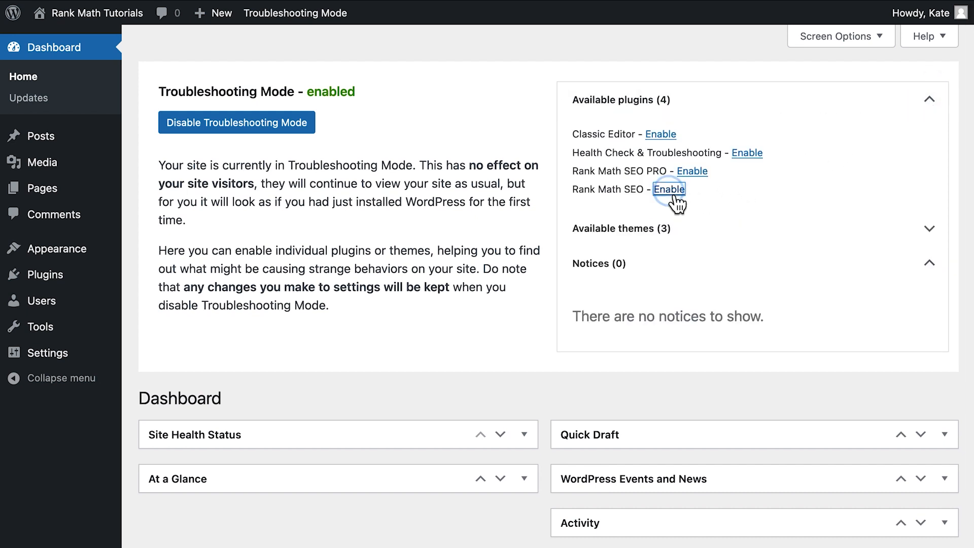
pyautogui.click(670, 189)
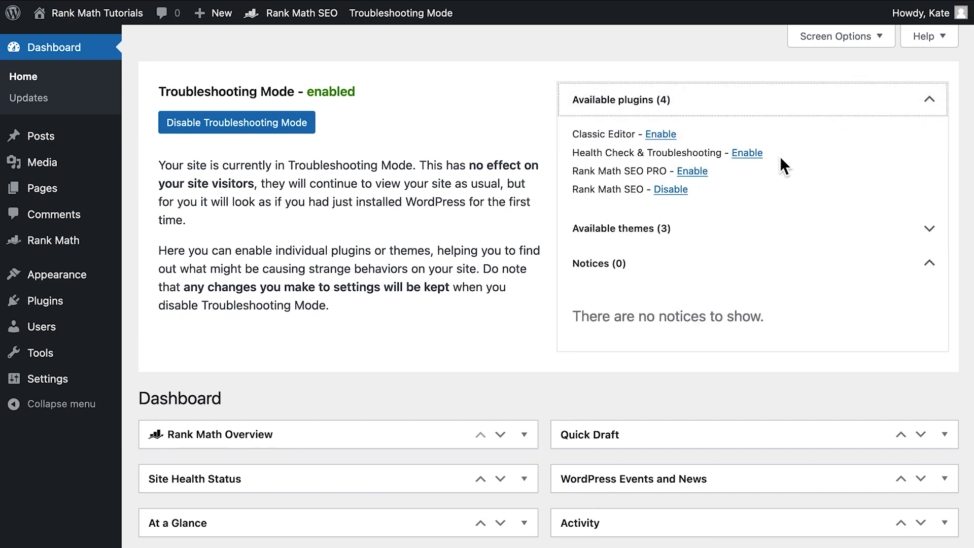
pyautogui.moveTo(690, 171)
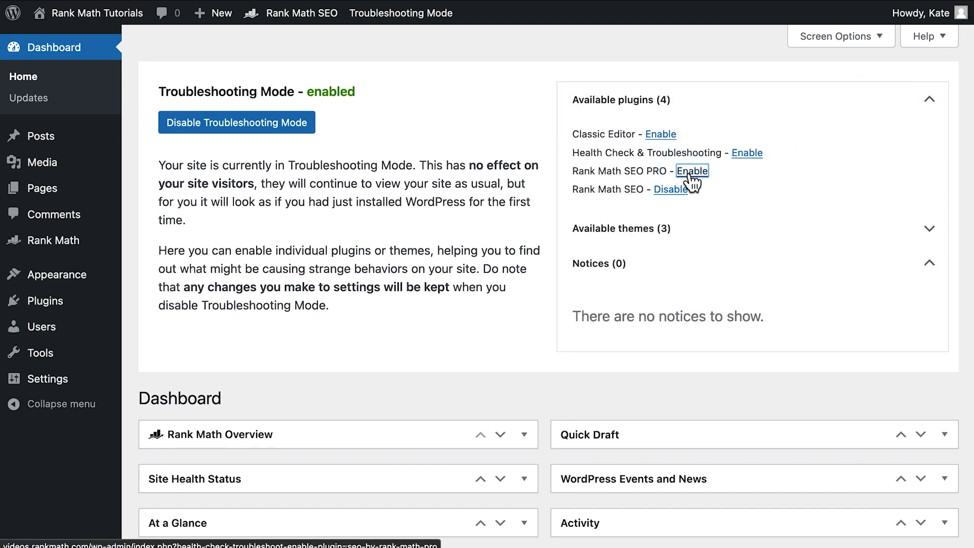
pyautogui.click(692, 170)
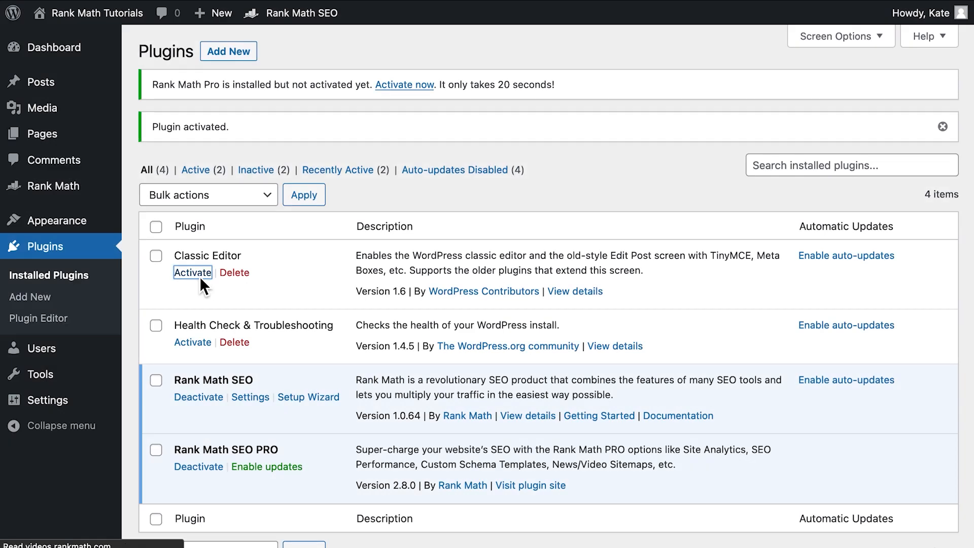
pyautogui.click(193, 272)
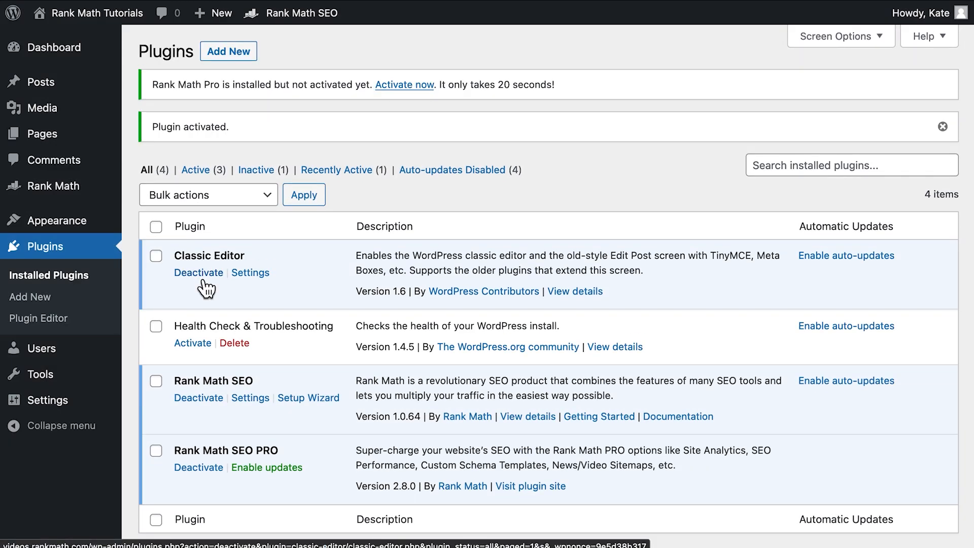